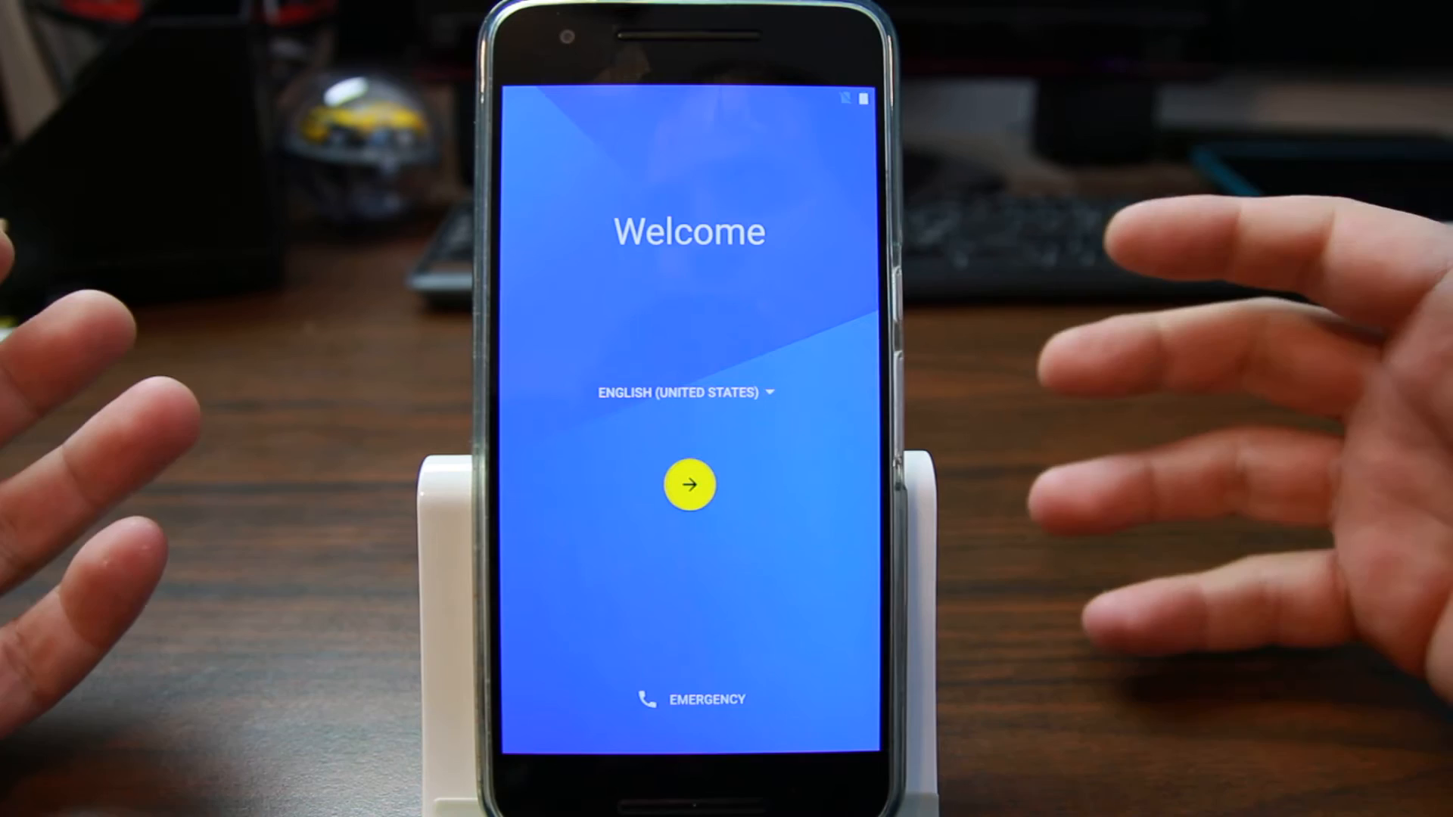
Advance from the Welcome screen and skip SIM card insertion to reach the Wi-Fi list
{"action": "left_click", "coordinate": [690, 484]}
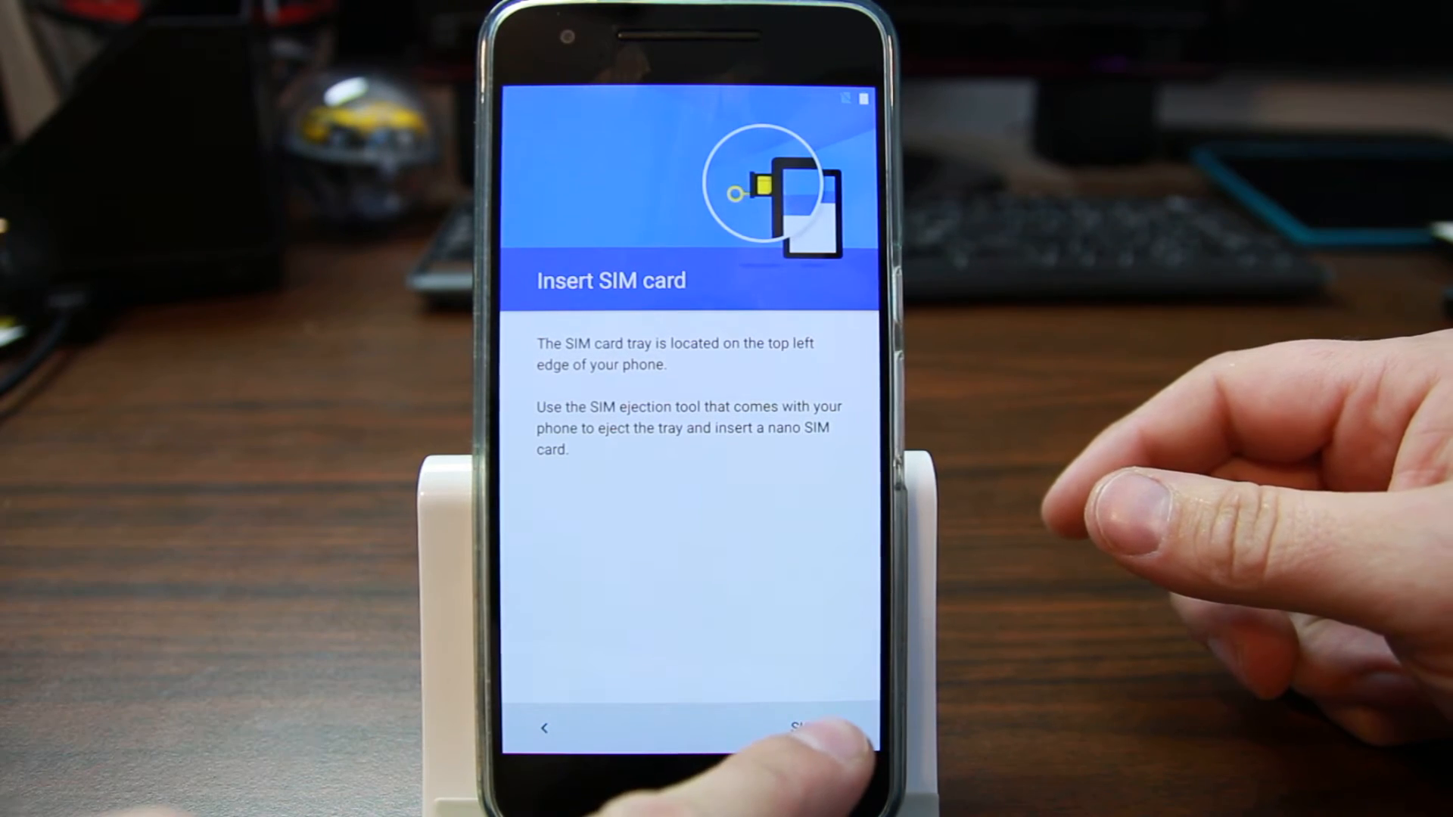
{"action": "left_click", "coordinate": [815, 728]}
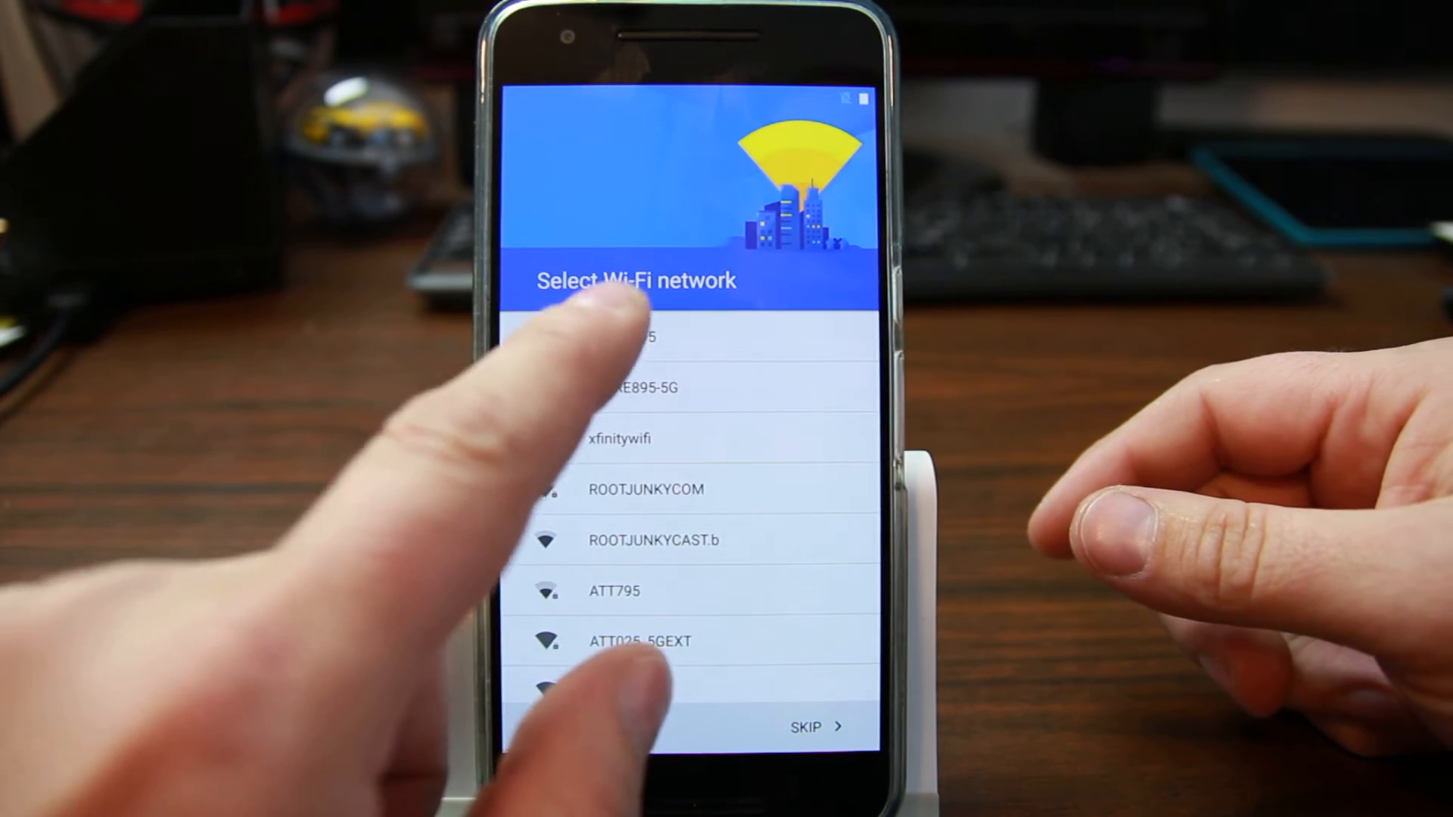
{"action": "left_click", "coordinate": [637, 336]}
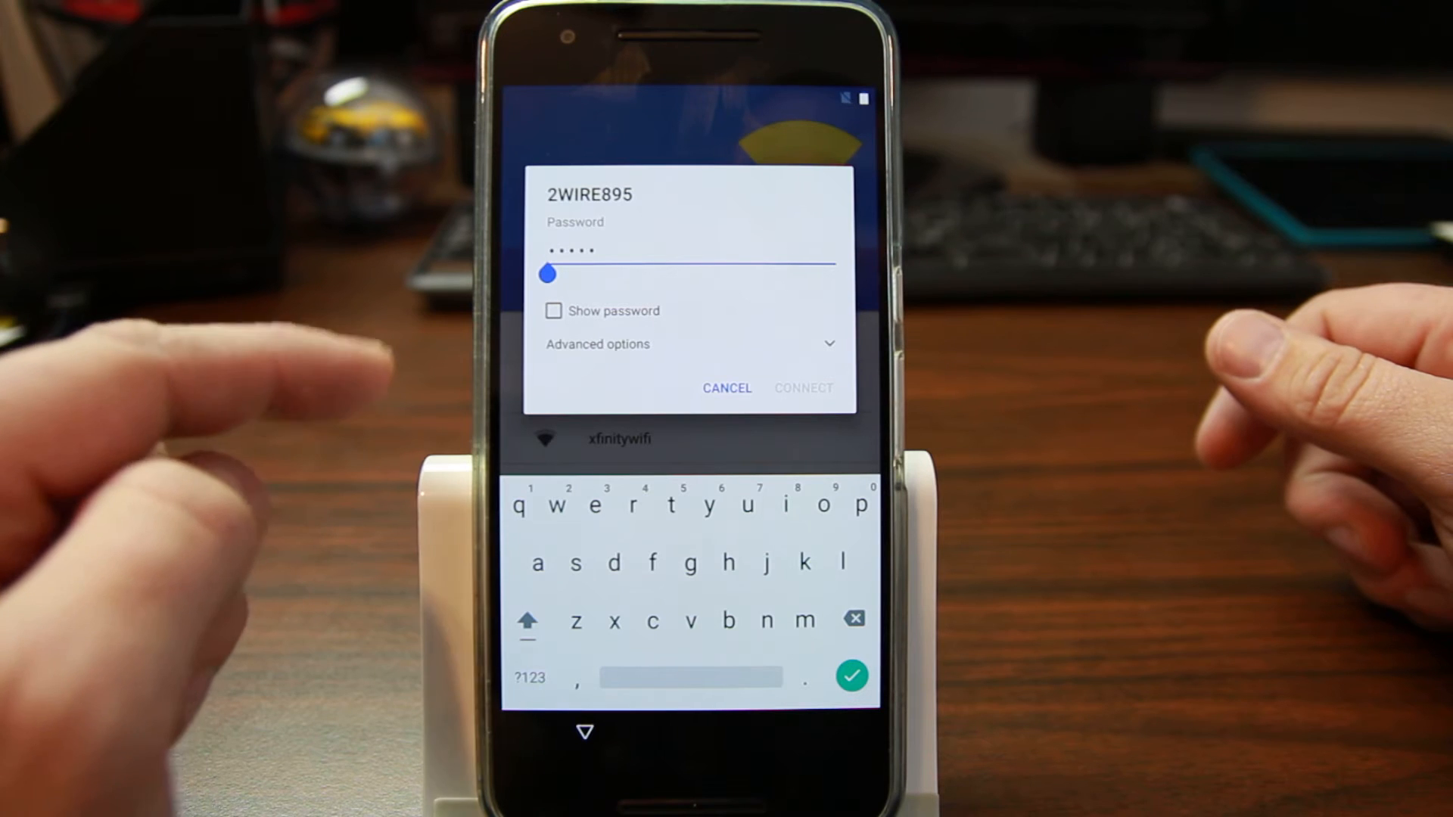
{"action": "left_click", "coordinate": [554, 310]}
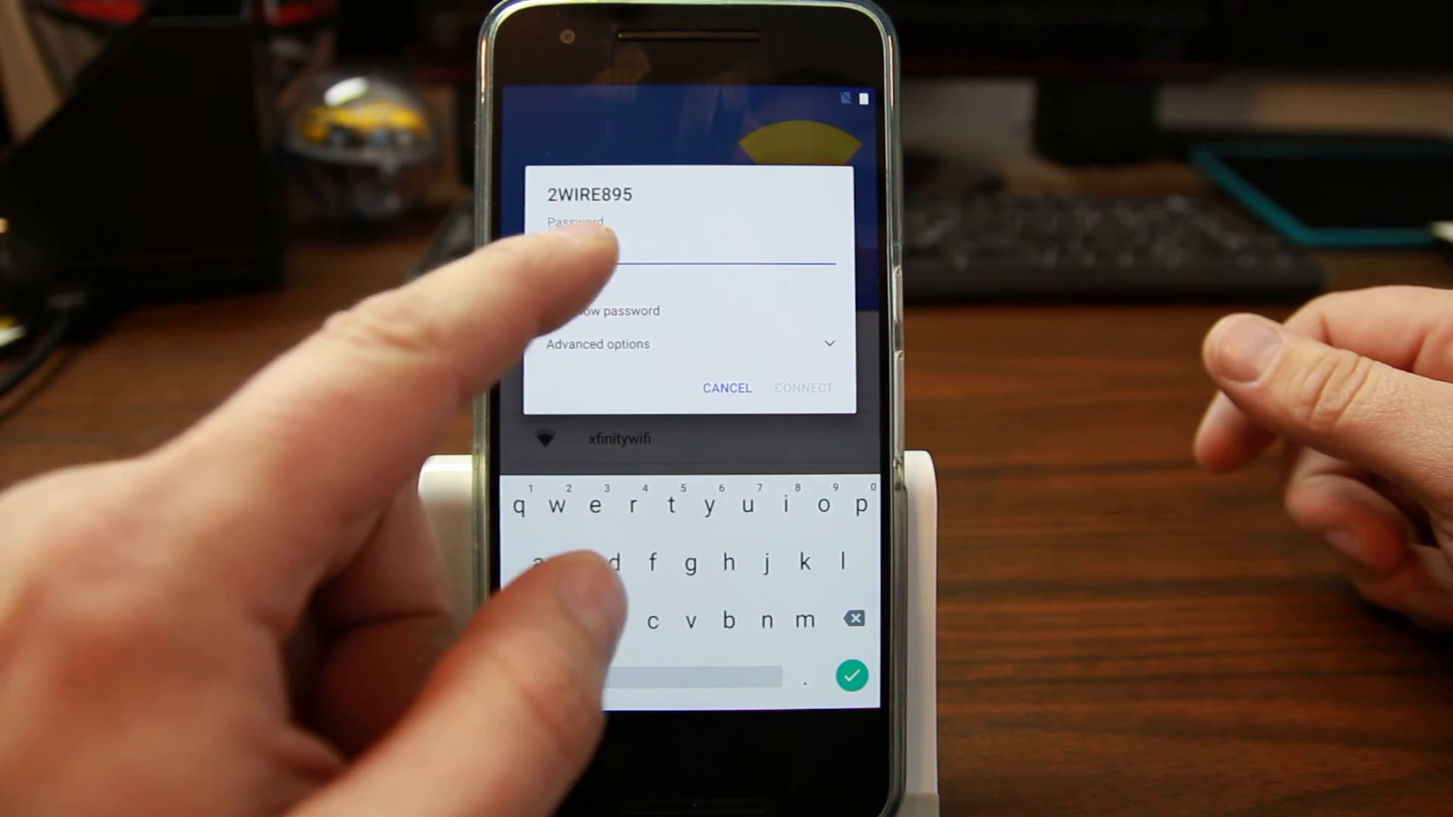
{"action": "left_click", "coordinate": [554, 310]}
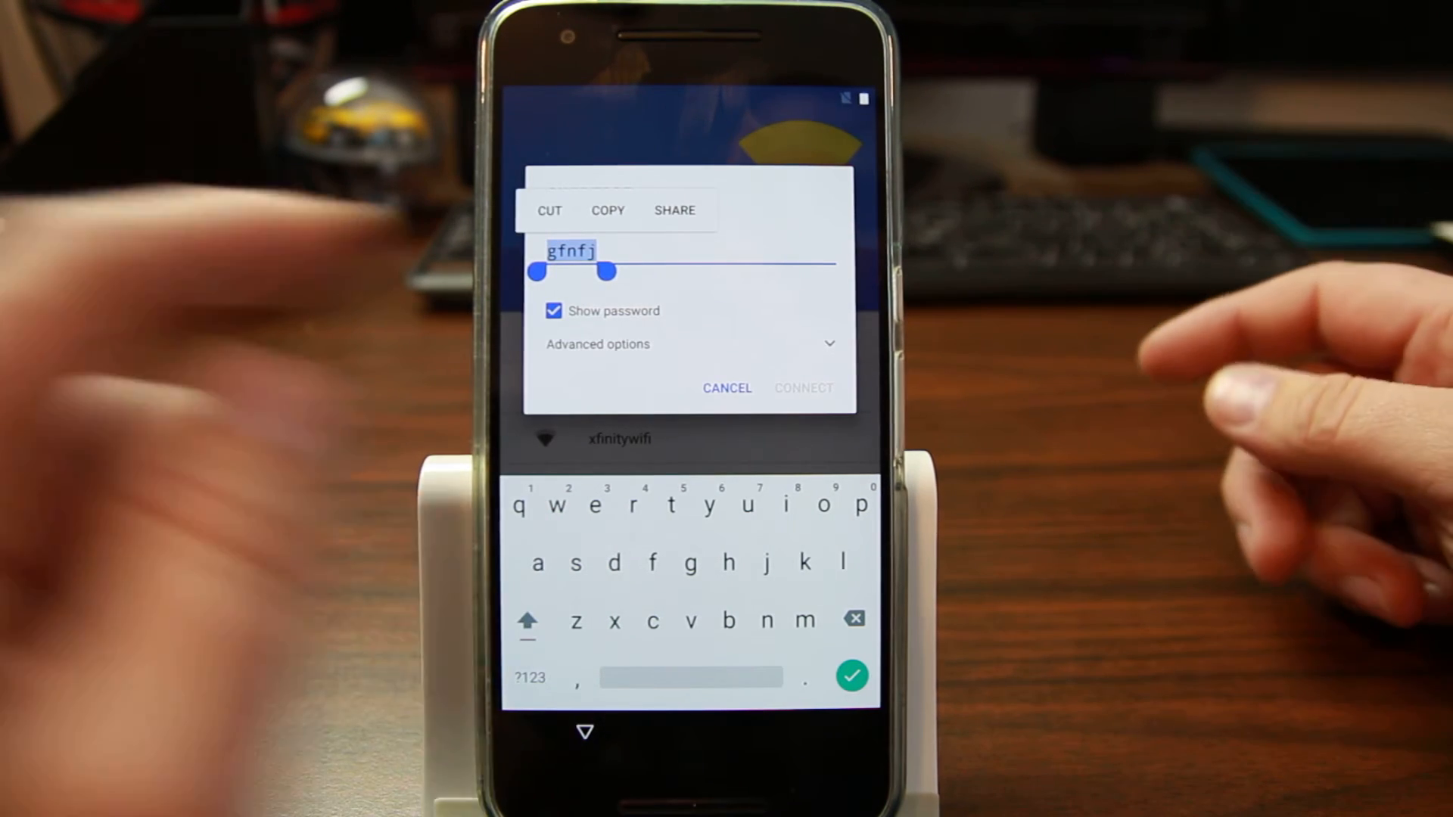
Turn Show password off so the 2WIRE895 password appears as dots again
{"action": "left_click", "coordinate": [674, 210]}
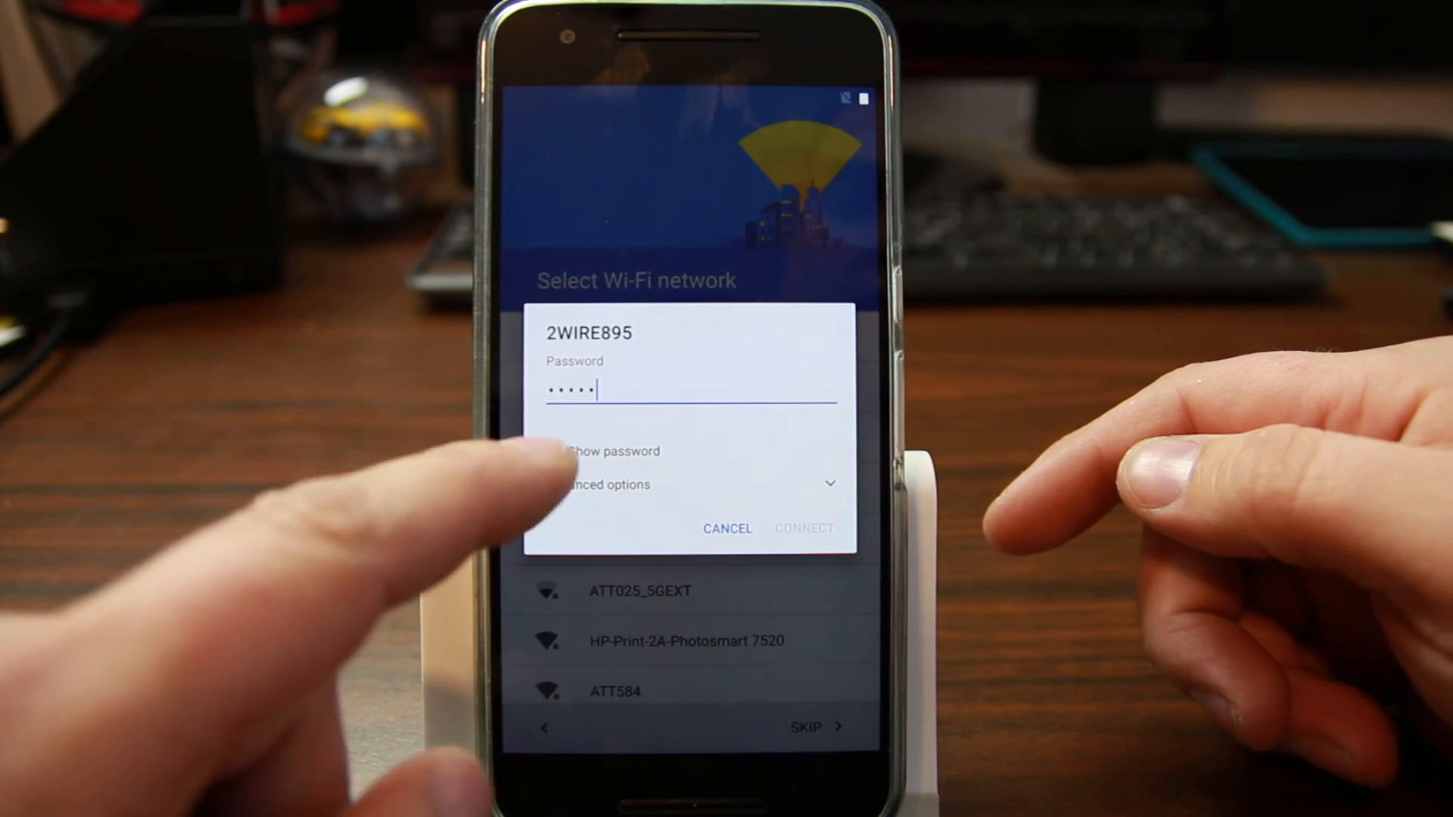
{"action": "left_click", "coordinate": [555, 452]}
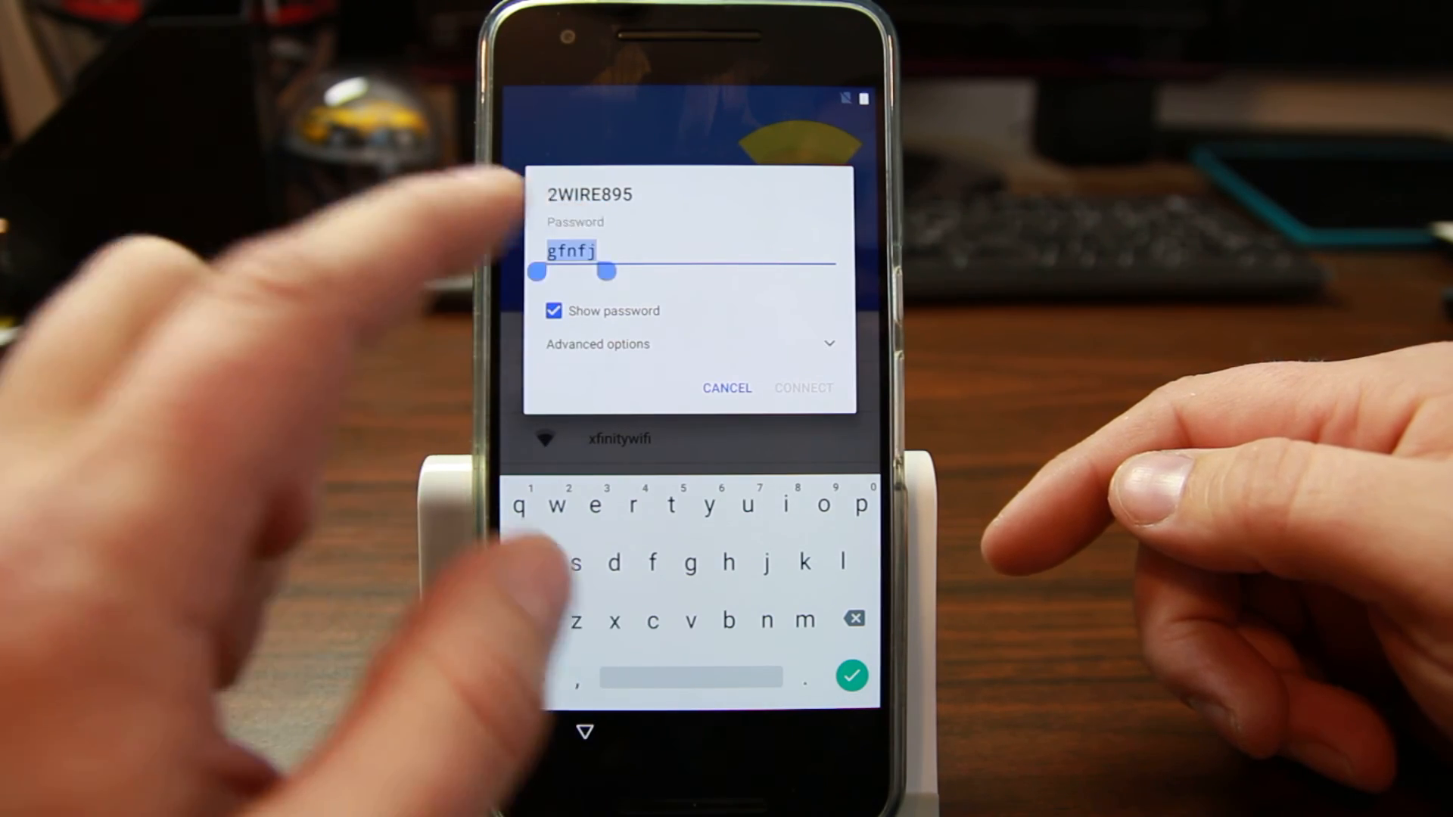
{"action": "double_click", "coordinate": [571, 252]}
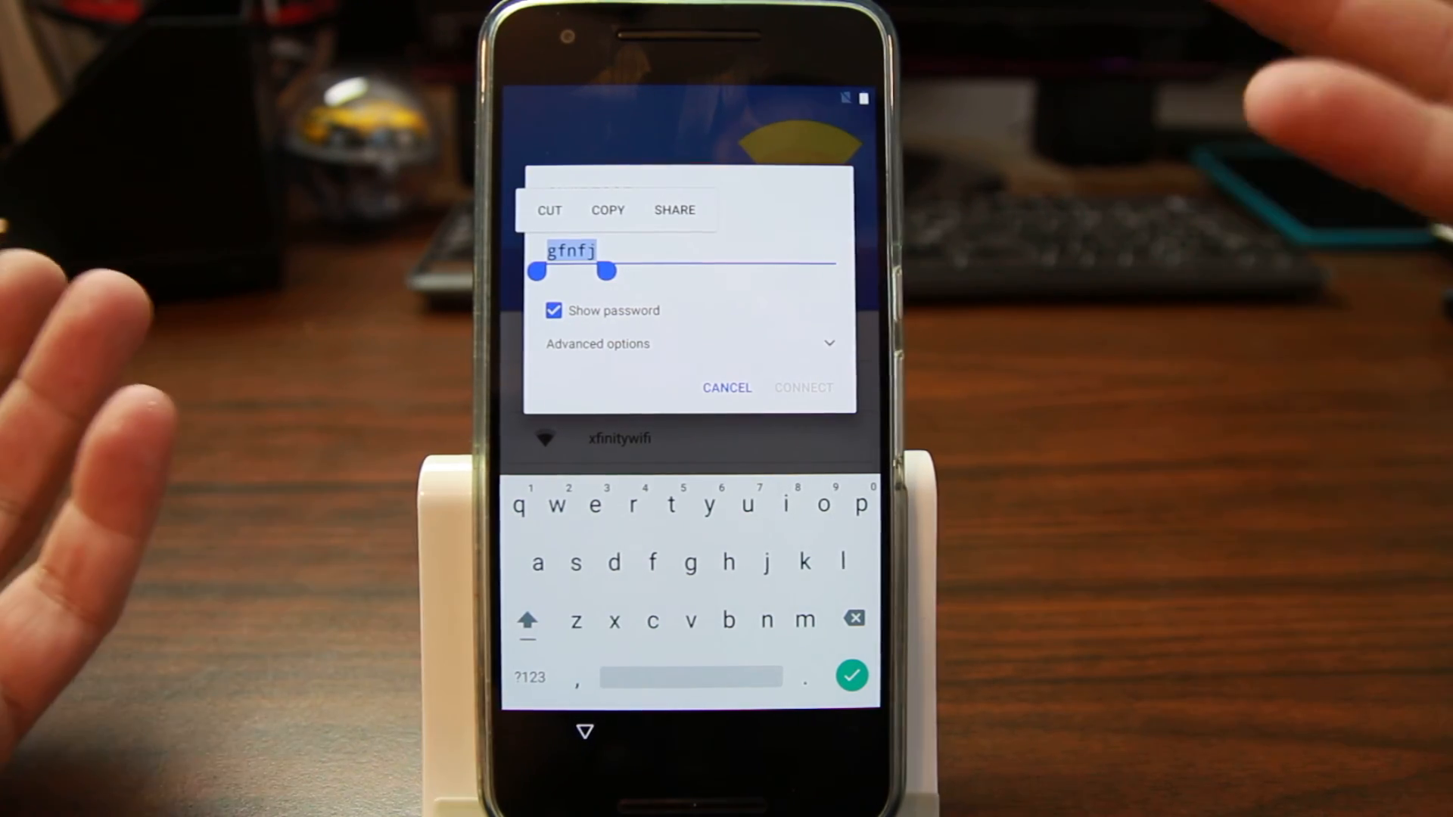